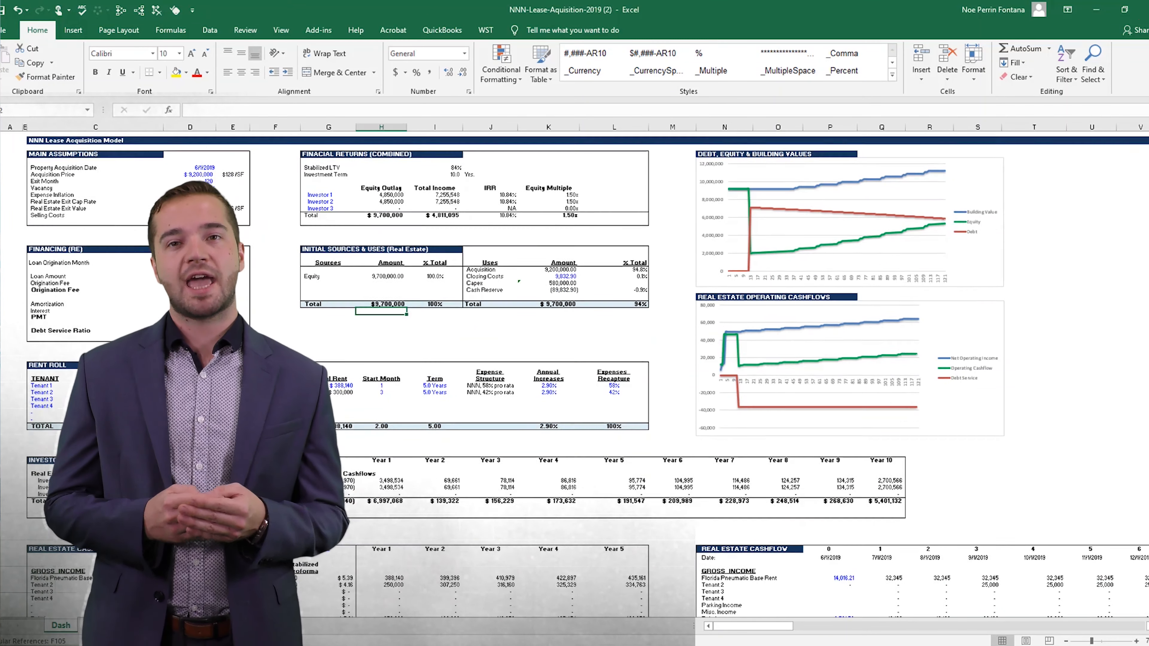
Scroll to the monthly Real Estate Cashflow forecast and view columns out through month 20
scroll("down", 3)
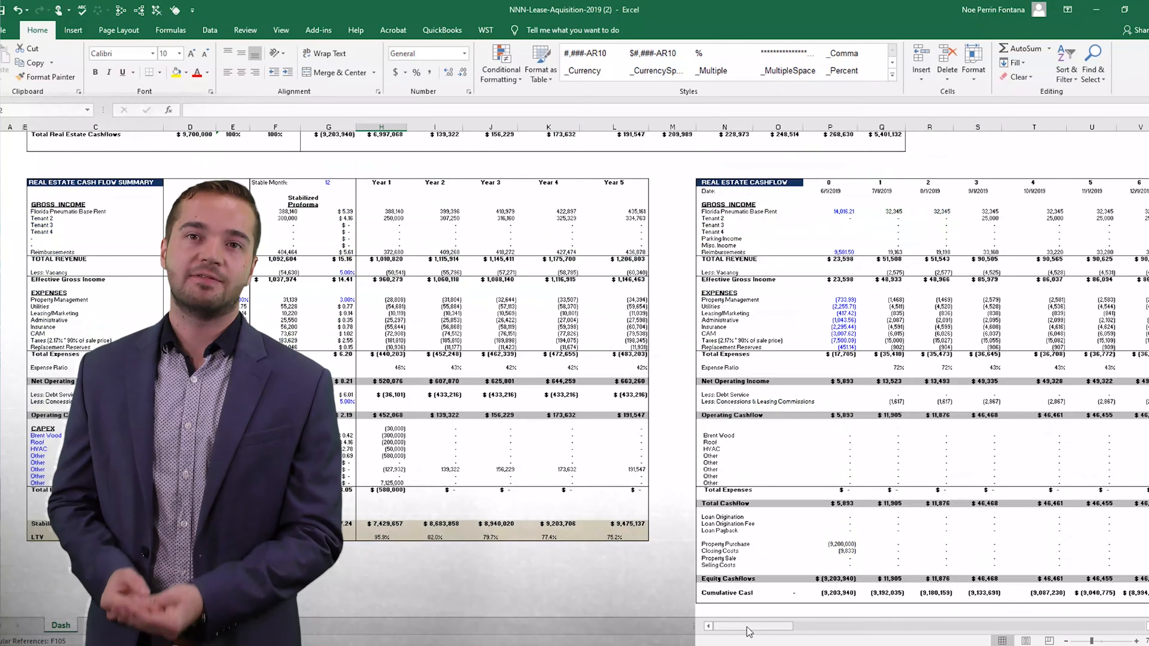
left_click_drag(749, 626, 793, 626)
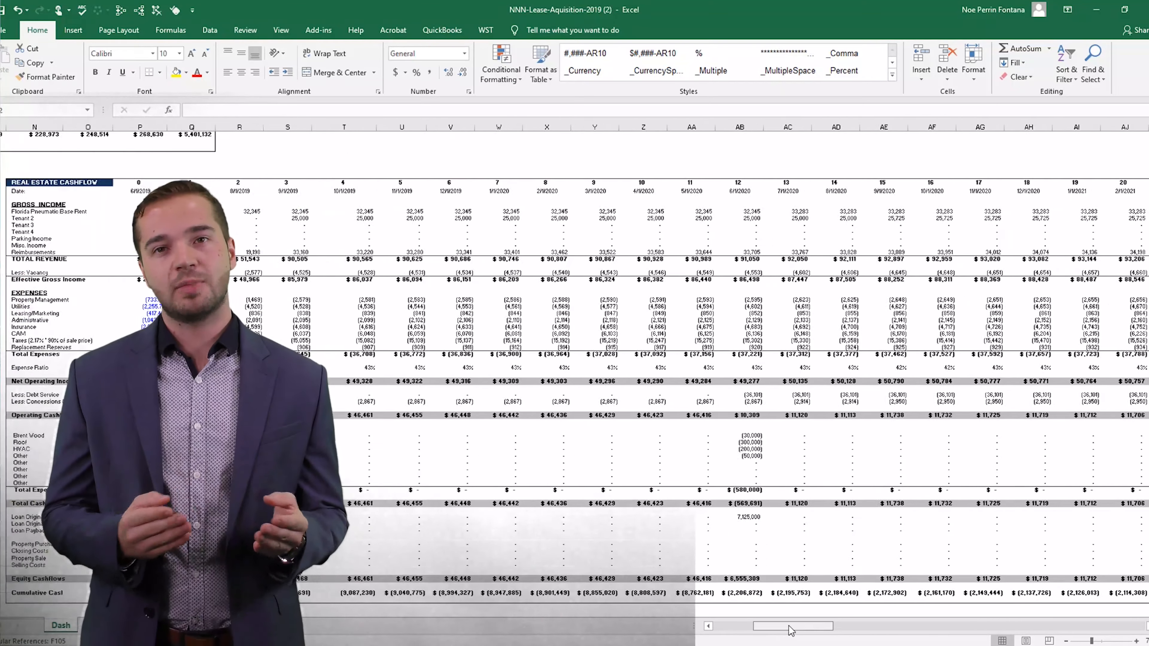